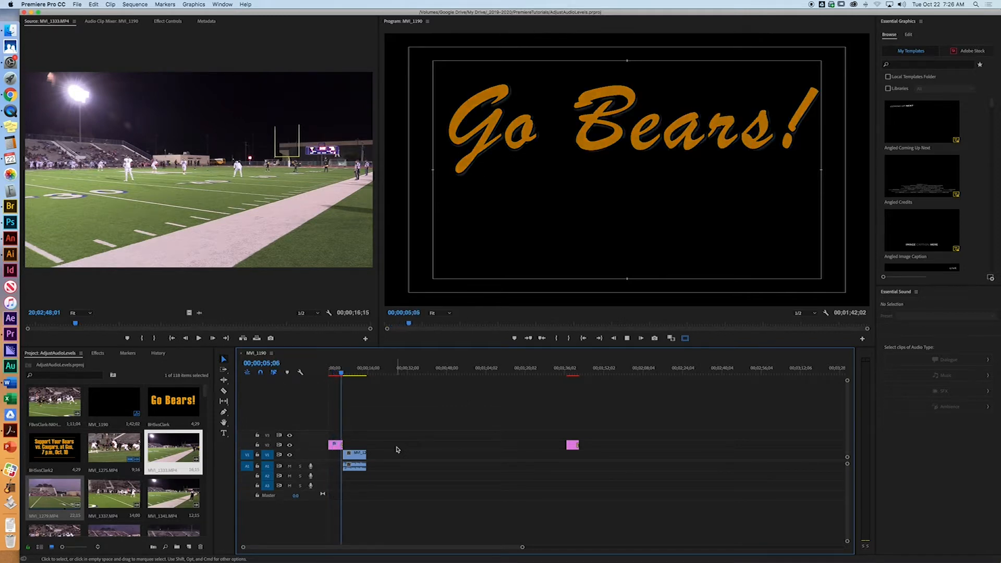
Select and delete the old gold 'Go Bears!' title clip on track V2.
click(341, 375)
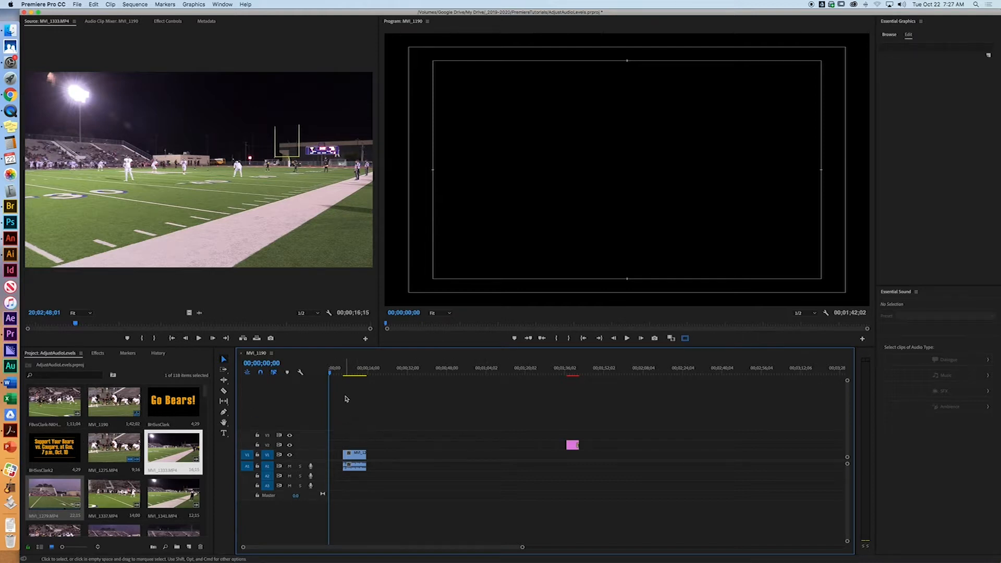
mouse_move(231, 437)
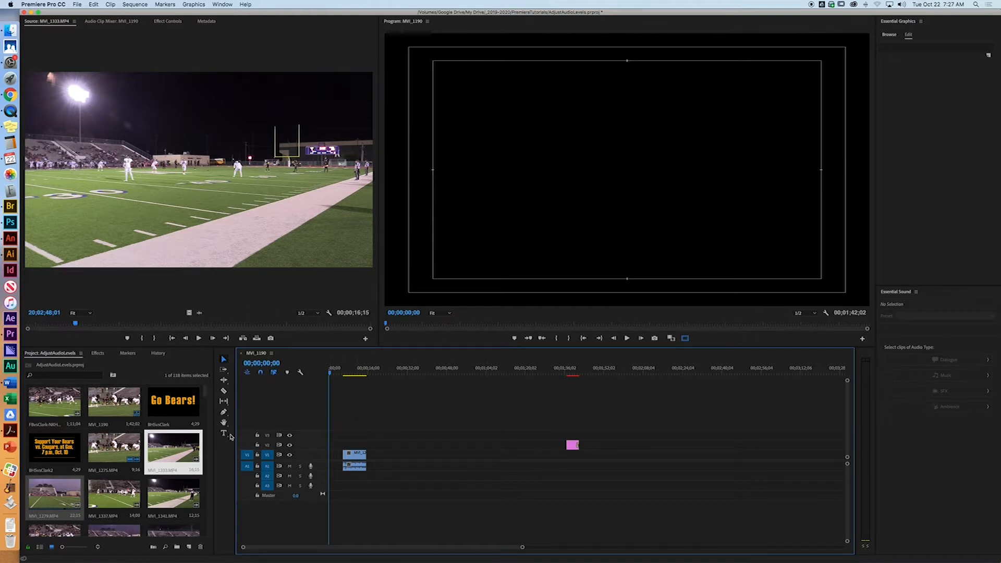
Add a new text title reading 'Go Bears!' with the Type tool in the Program Monitor.
click(223, 434)
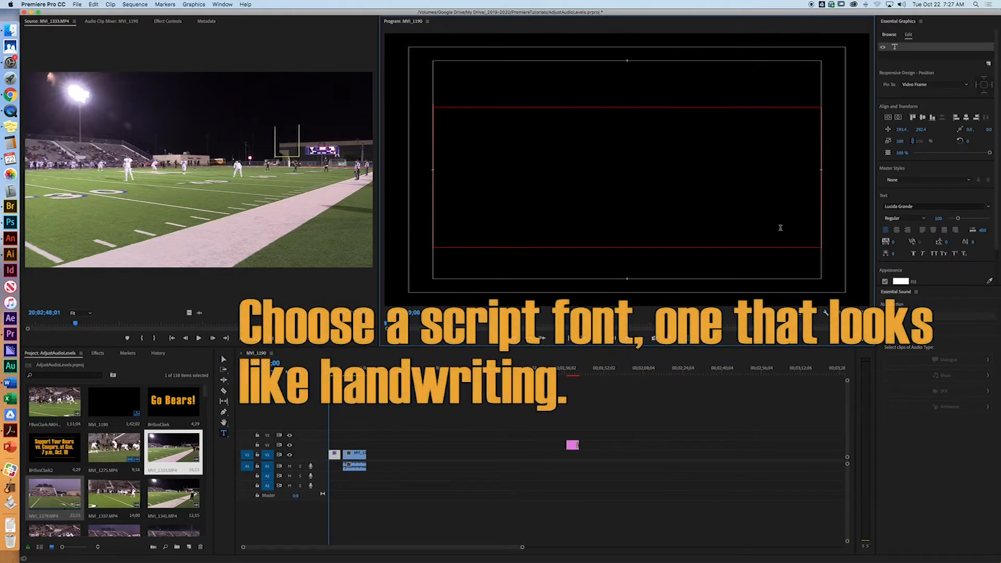
text(Go Bears)
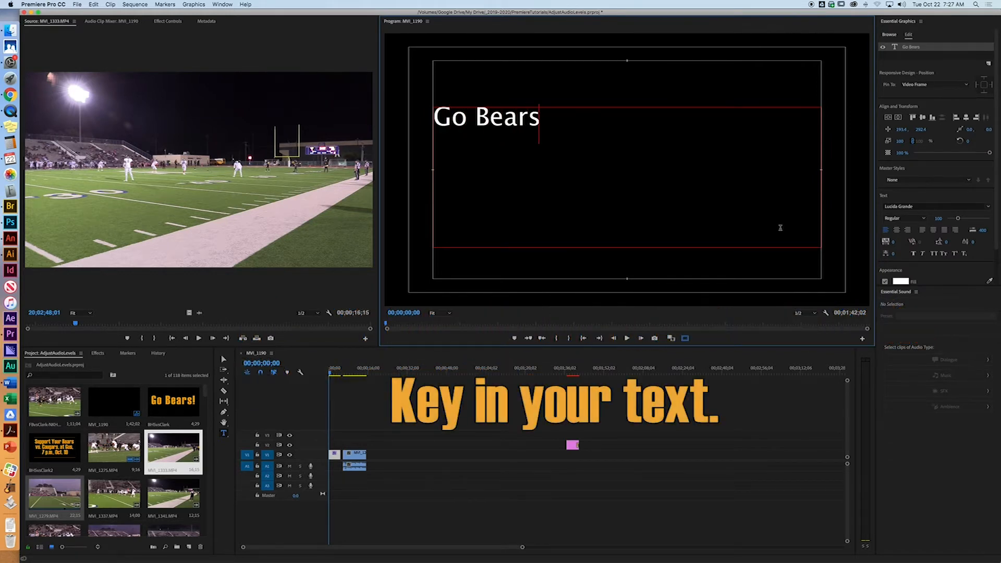
text(!)
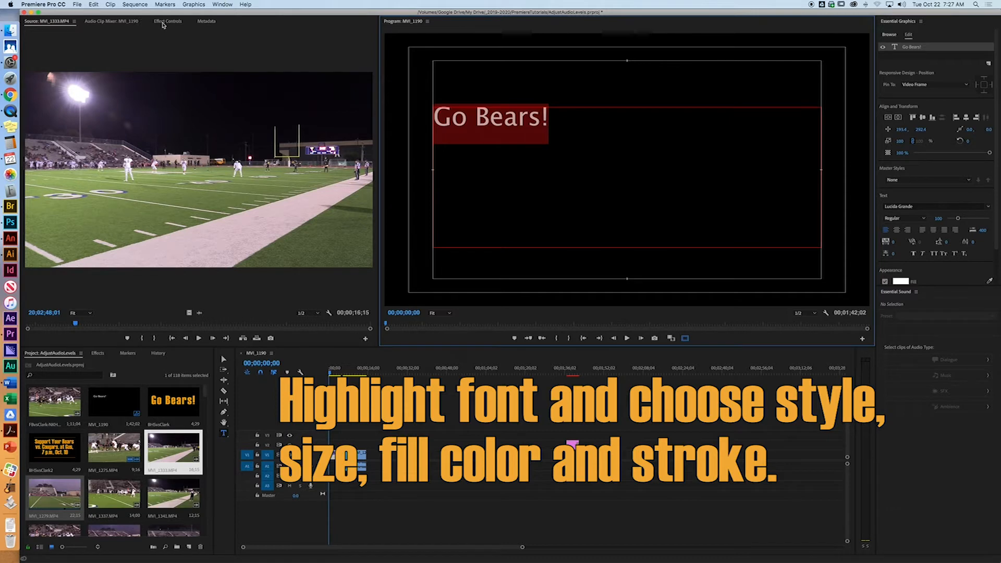
Set the title in Savoye LET and raise its font size to 500 to span the frame.
click(168, 20)
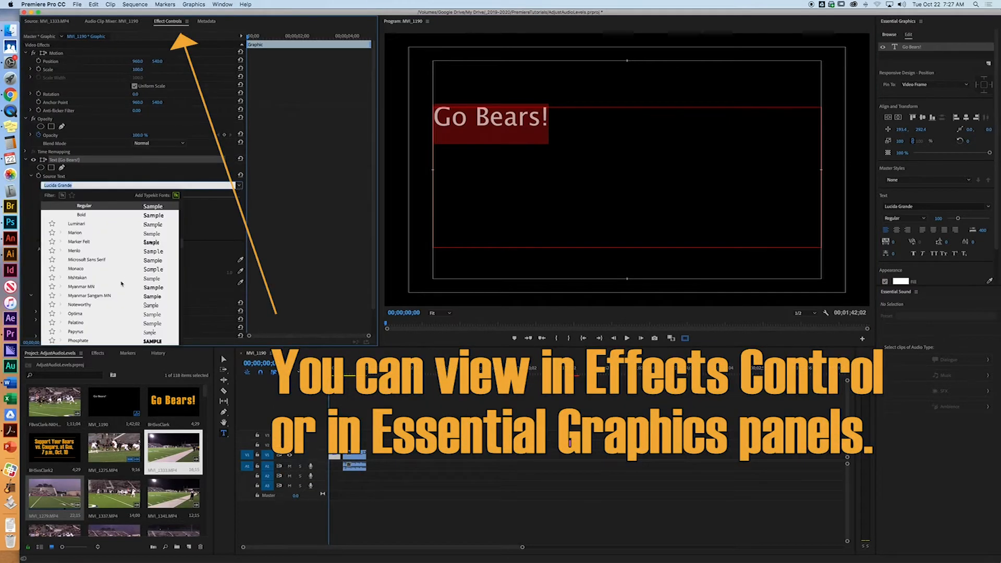
scroll(down, 3)
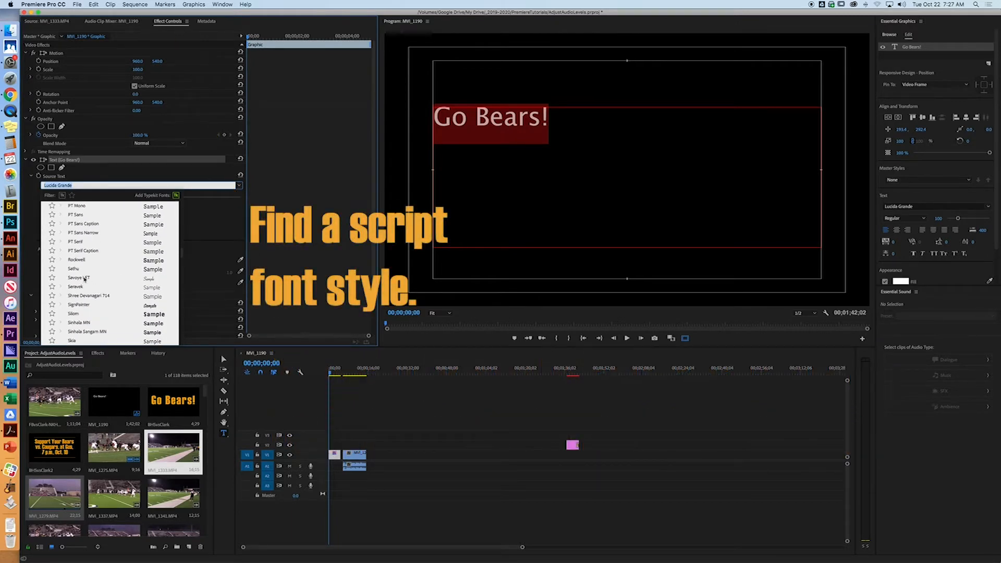
click(79, 277)
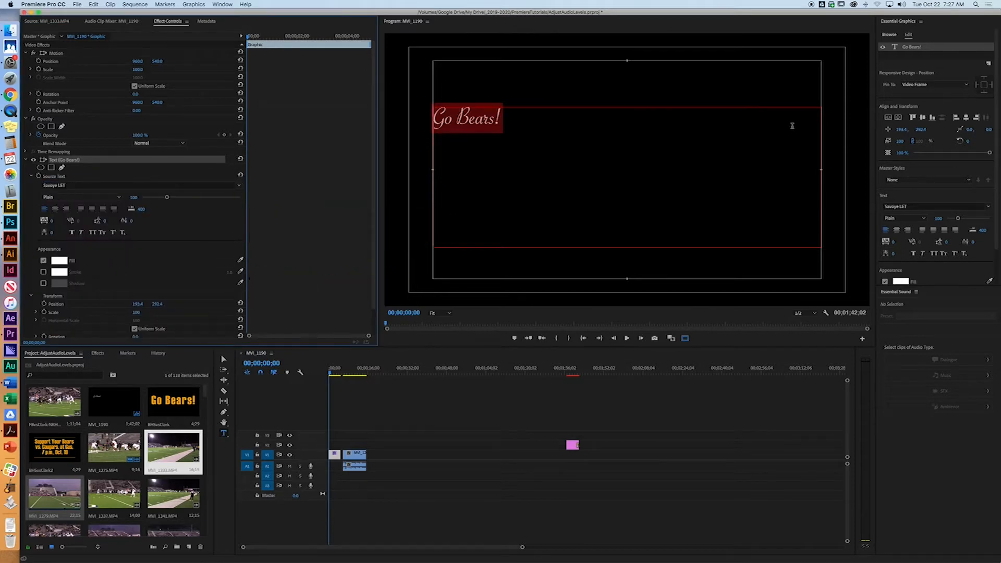
drag(165, 196, 168, 196)
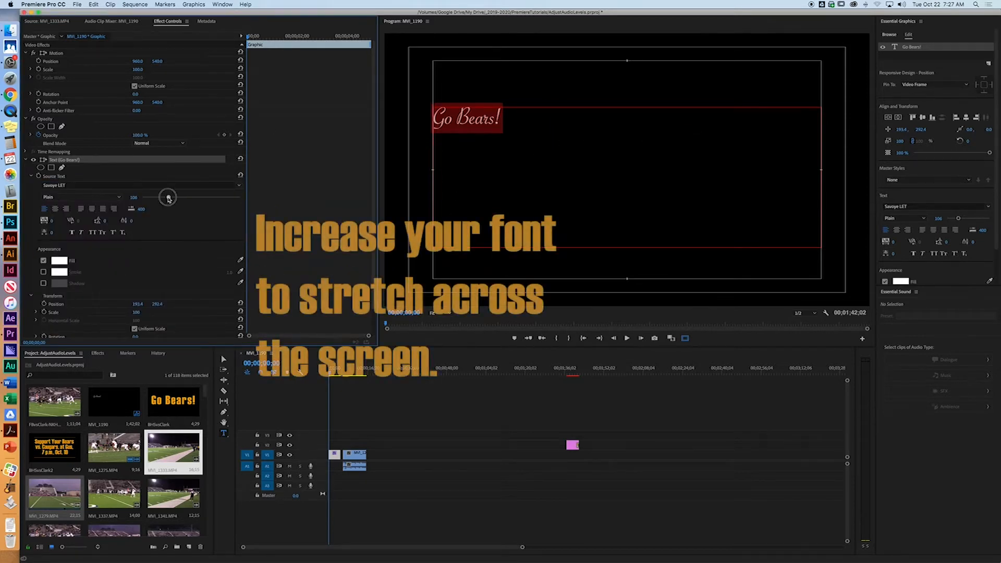
drag(168, 197, 242, 198)
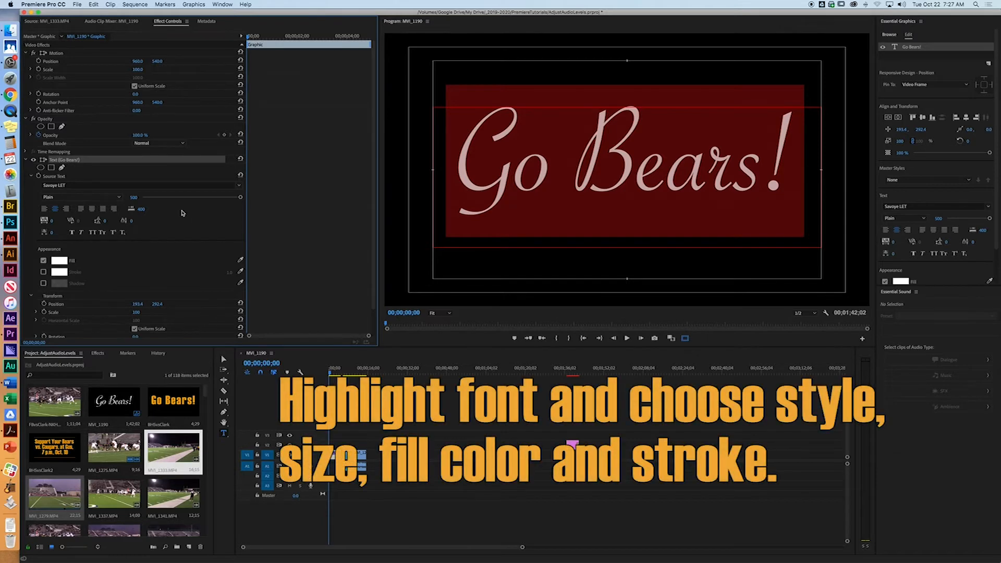
Give the 'Go Bears!' text a gold fill colour.
click(59, 260)
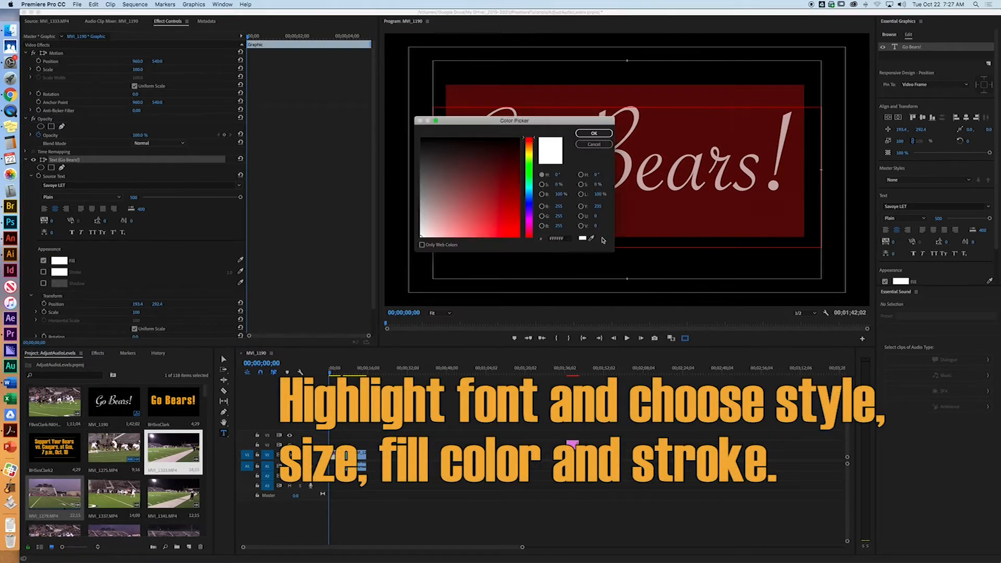
click(557, 238)
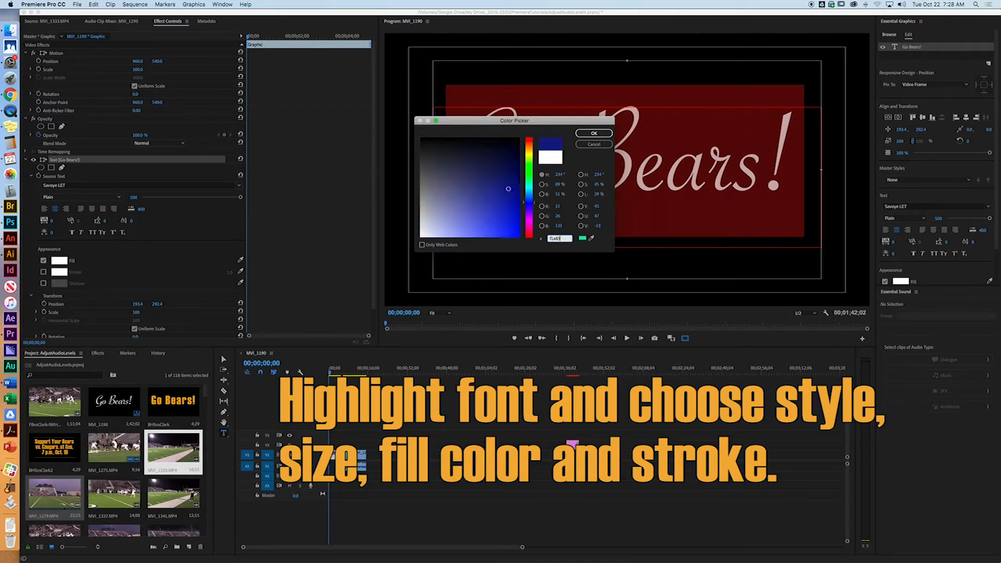
click(592, 133)
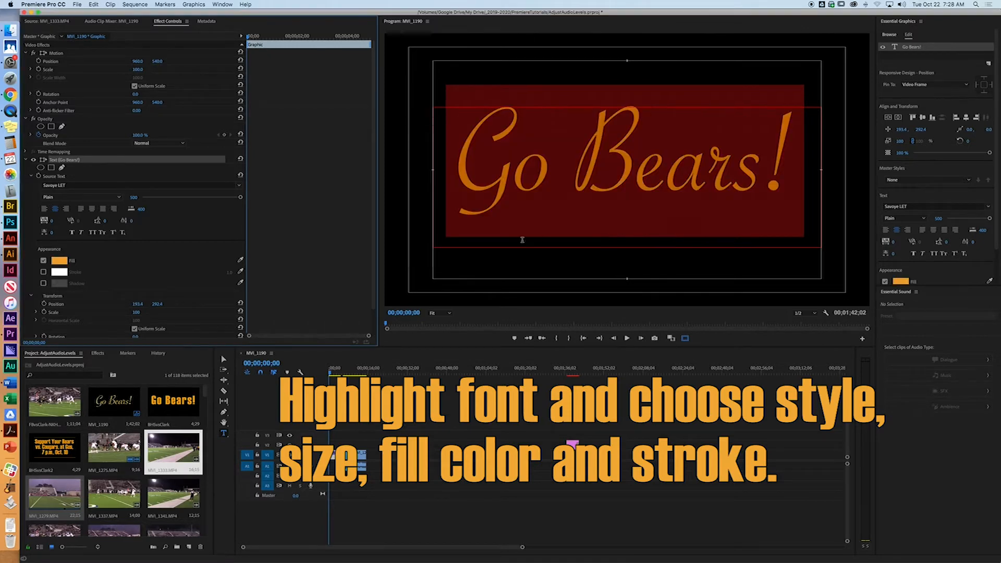
Enable a stroke on the text and set its colour to black (000000).
click(43, 273)
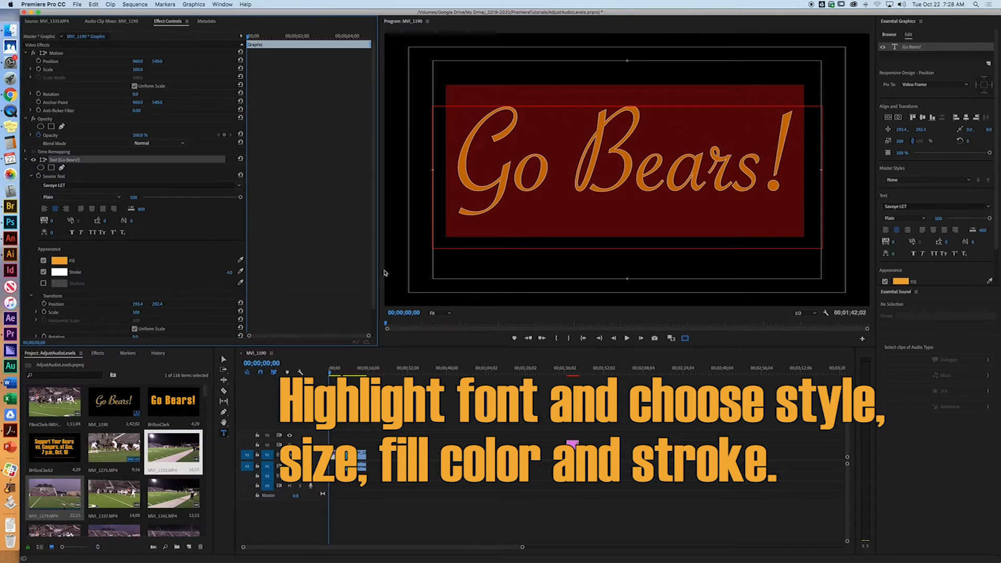
click(59, 271)
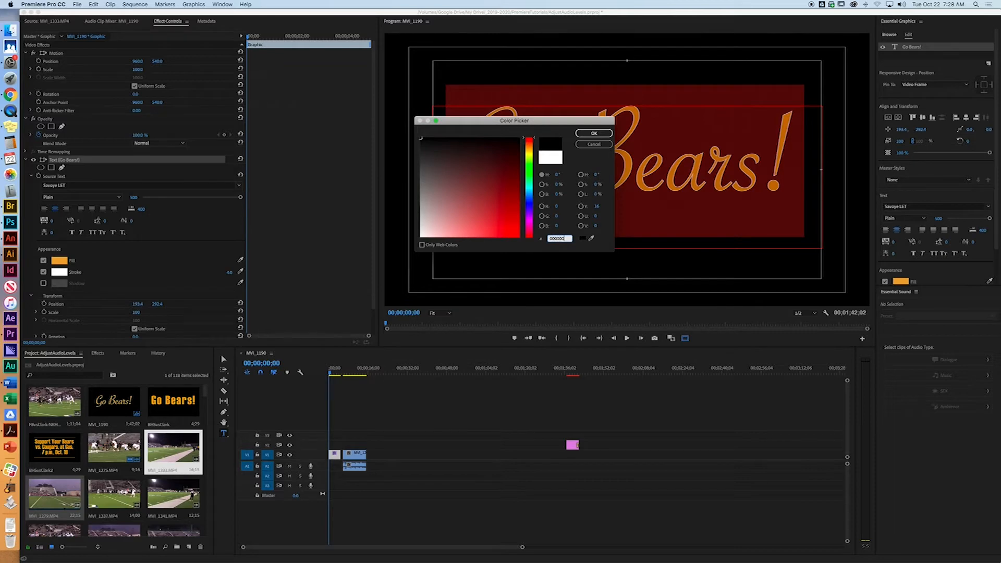
click(593, 133)
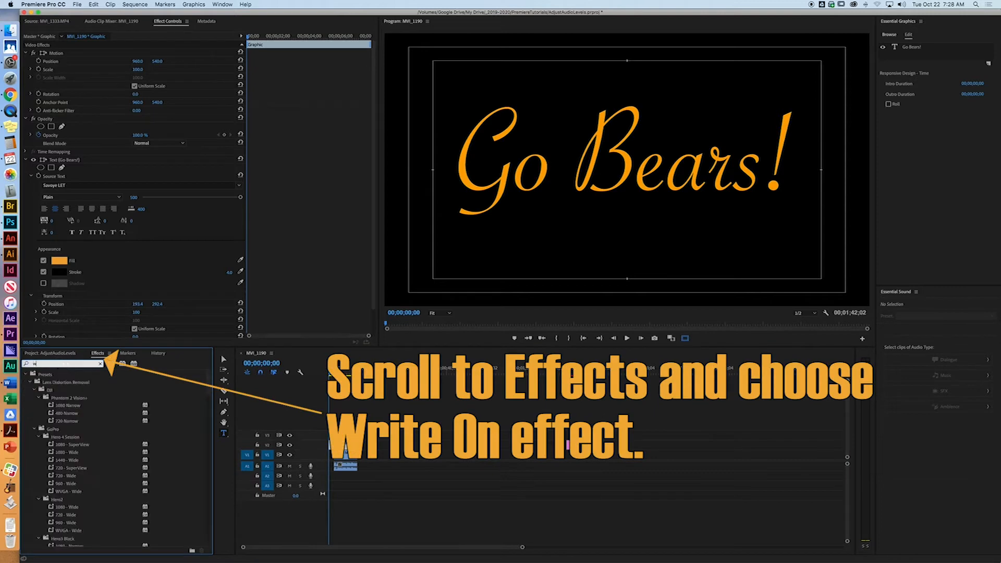
Search the Effects panel for 'write' to find the Write-on effect.
text(rite)
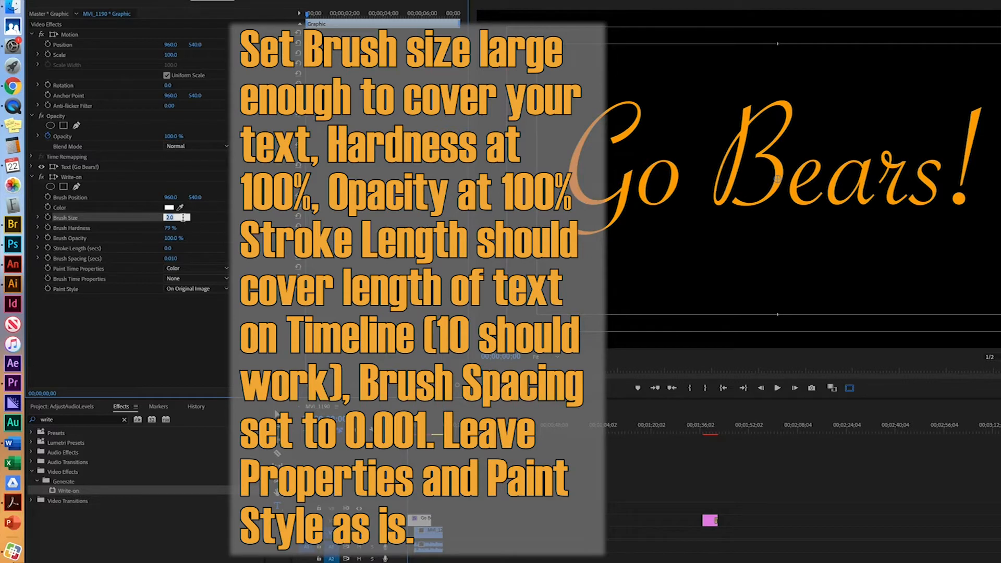
Set Write-on brush size 20, hardness 100%, stroke length 10 and spacing 0.001.
text(17)
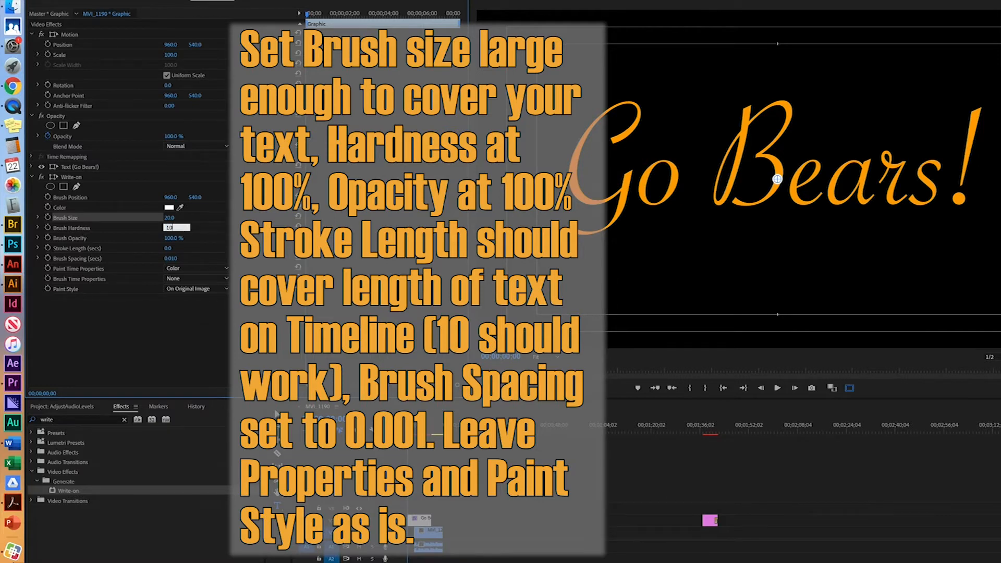
text(100 %)
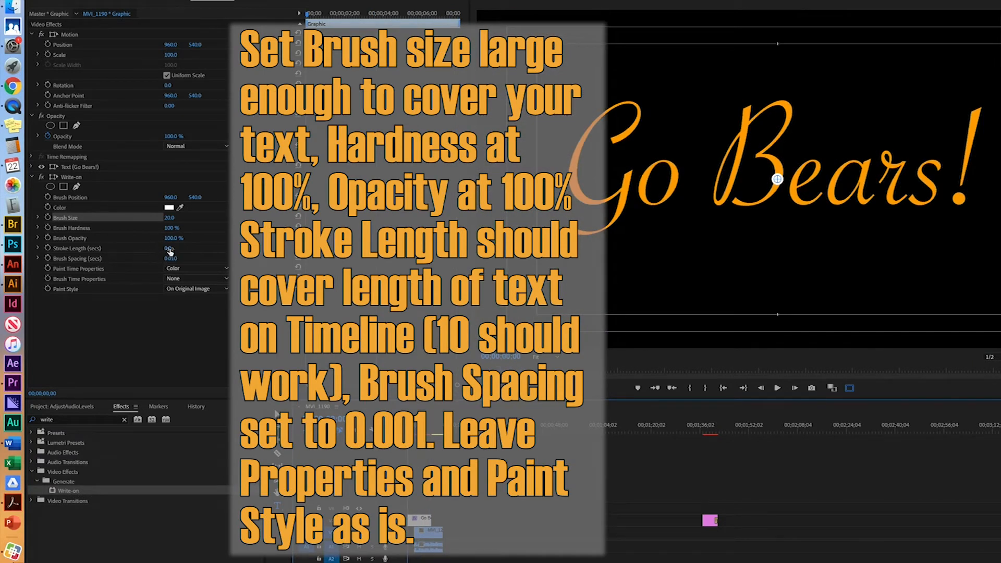
click(170, 247)
text(10)
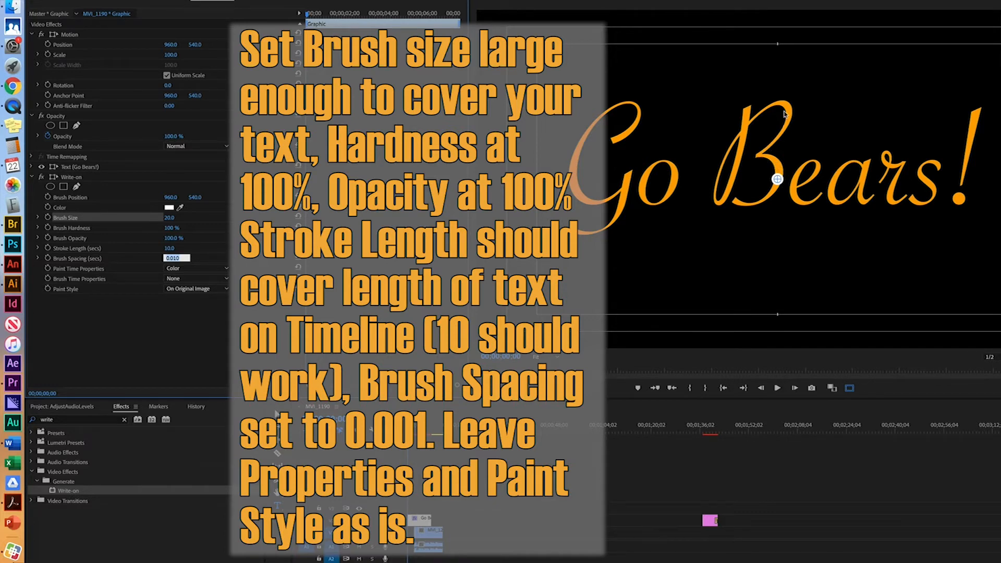
mouse_move(696, 187)
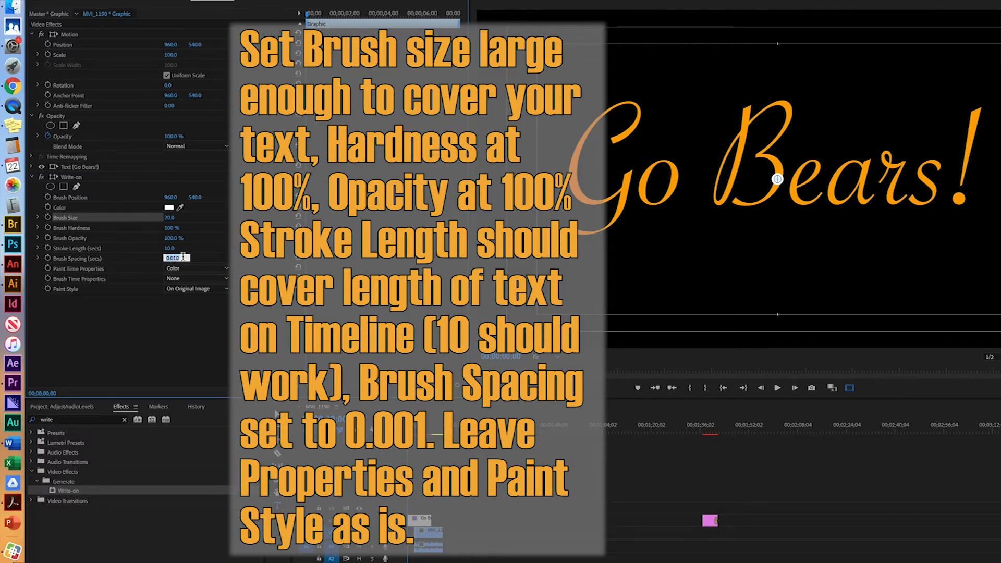
text(0.001)
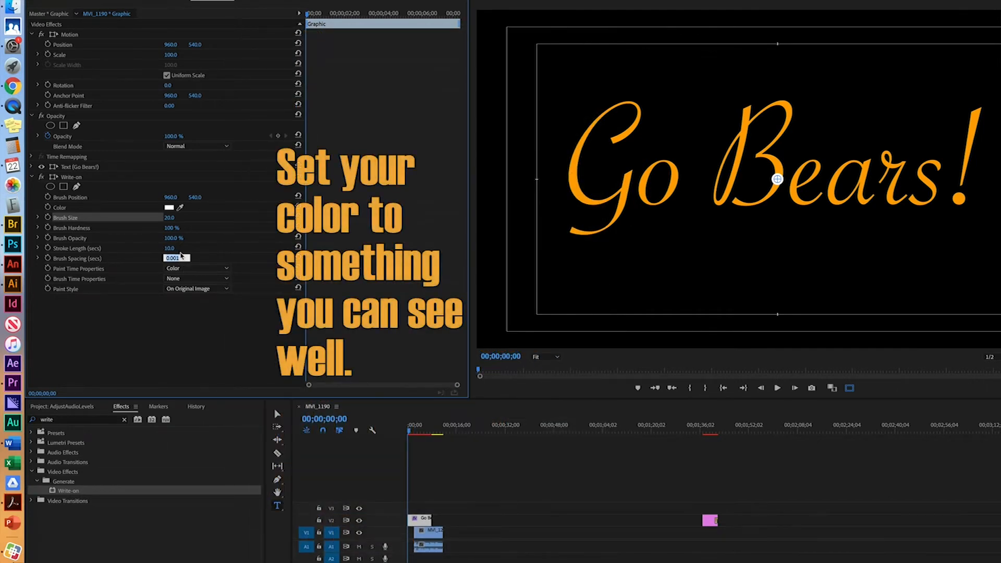
click(168, 207)
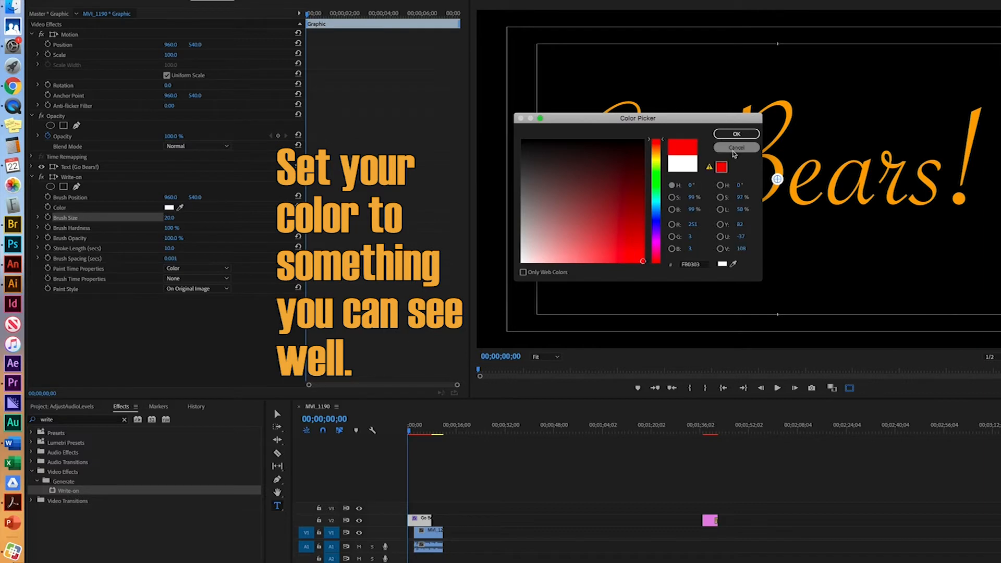
Confirm bright red as the Write-on brush colour in the Color Picker.
click(735, 134)
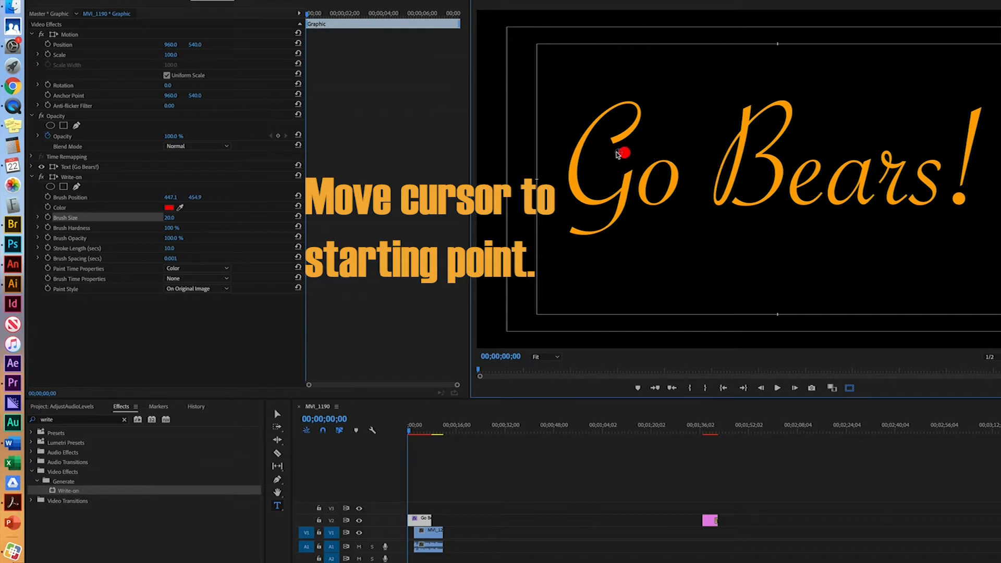
mouse_move(604, 144)
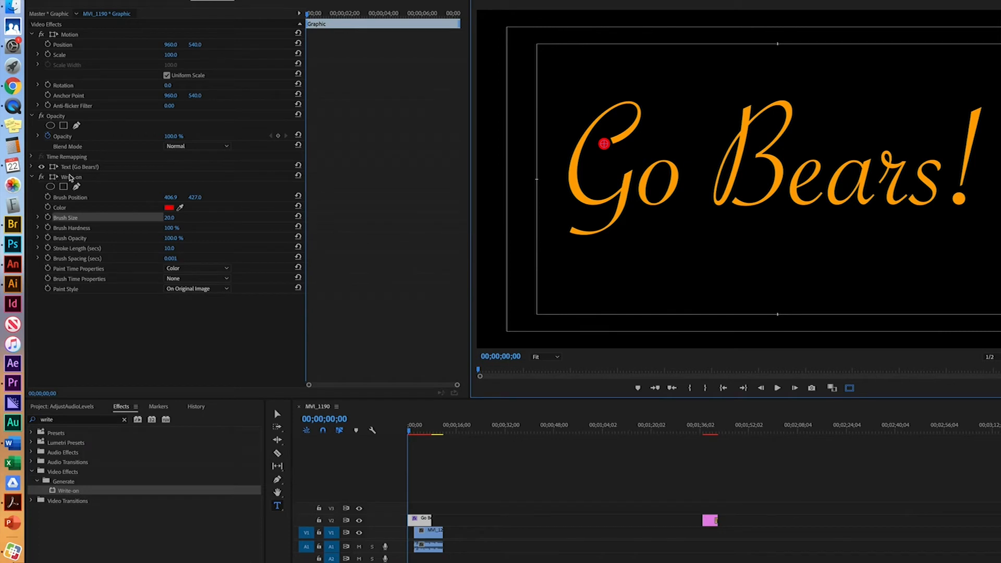
Set a first Brush Position keyframe at the G and activate Write-on in the viewer.
click(70, 176)
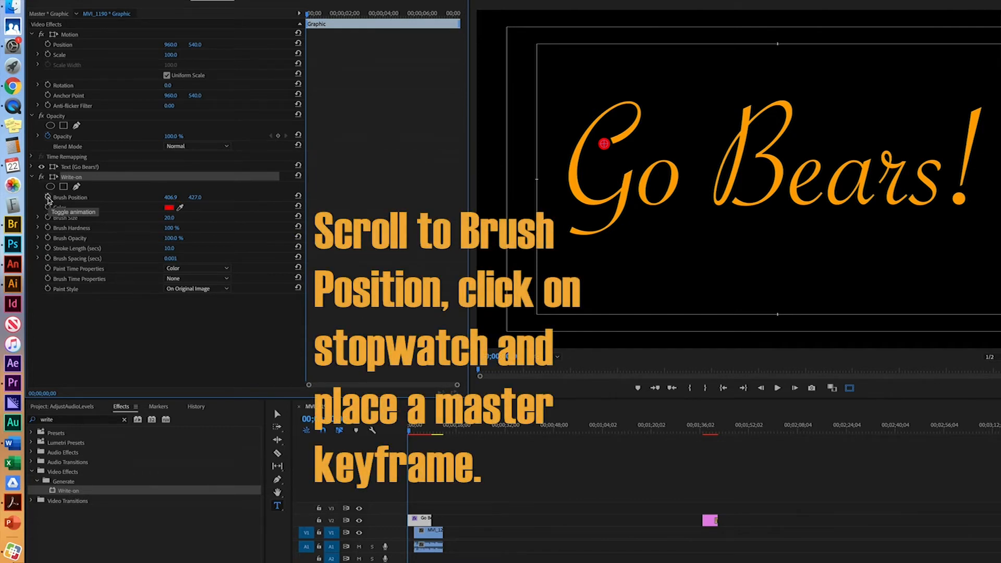
click(48, 196)
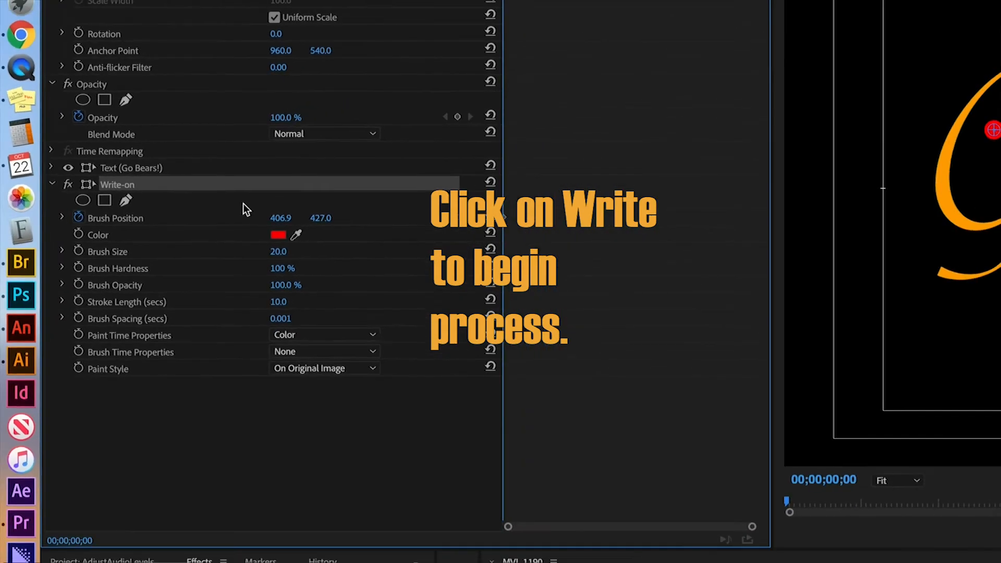
click(117, 184)
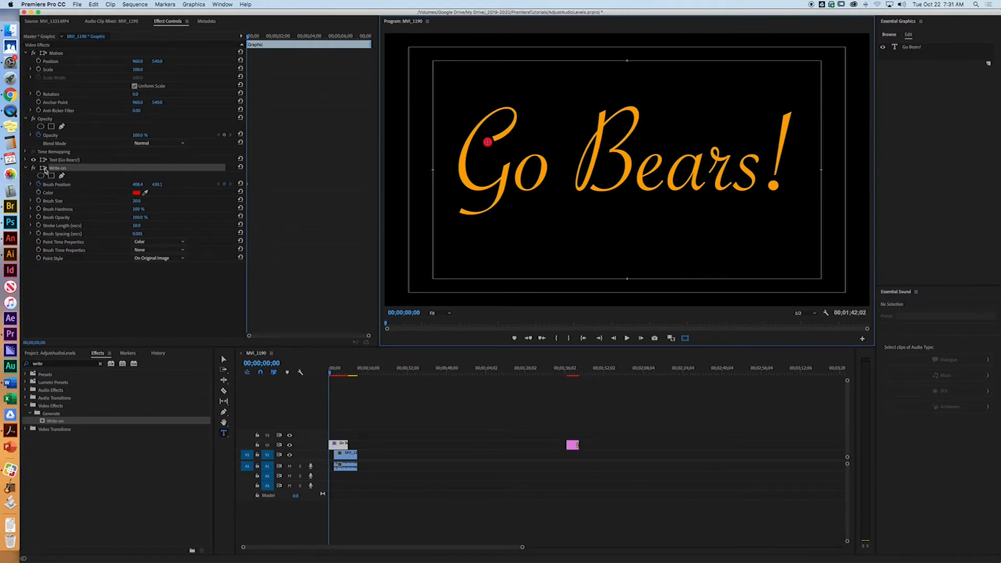
mouse_move(380, 387)
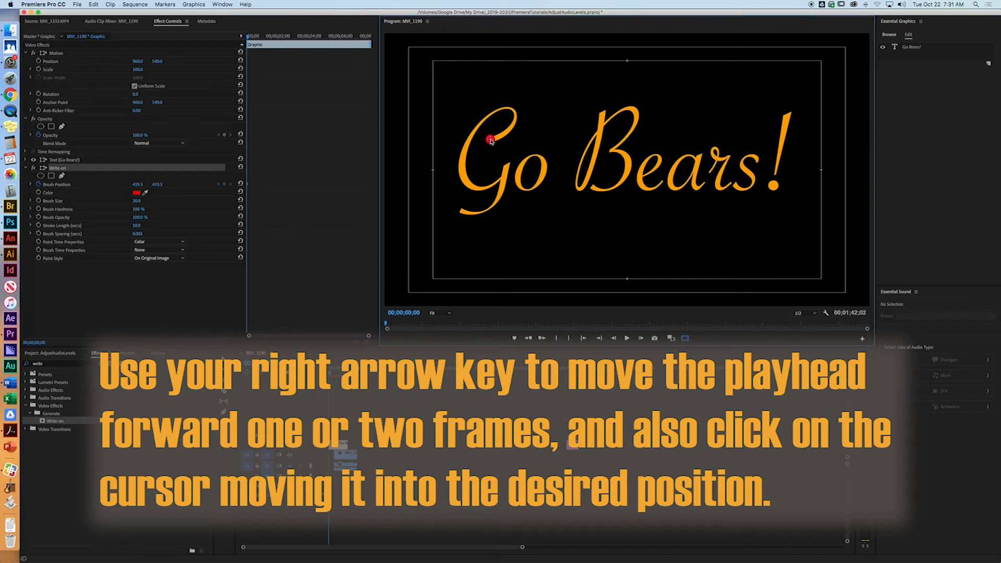
Step forward frame by frame, moving the brush to paint a red stroke along the G.
key(Right)
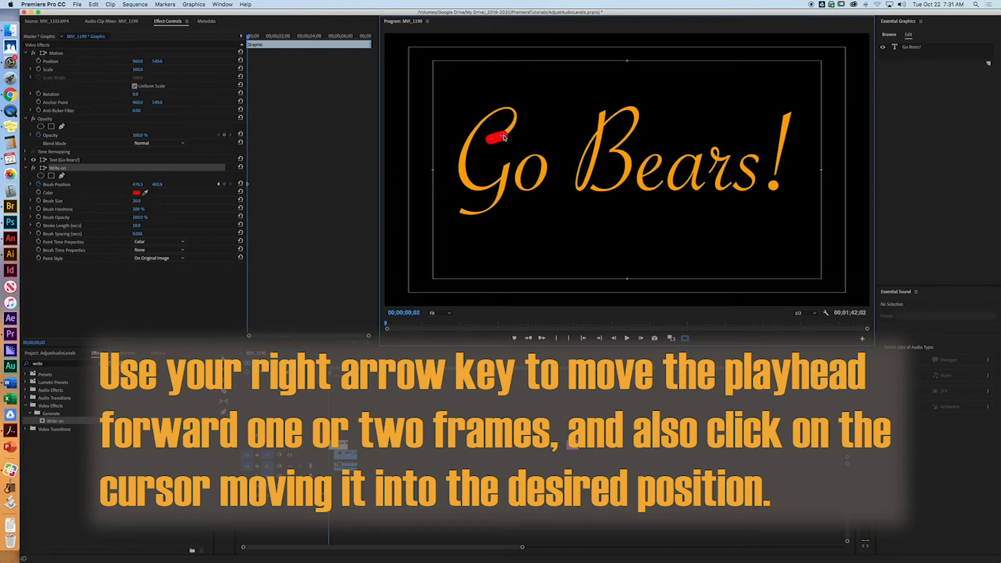
key(right)
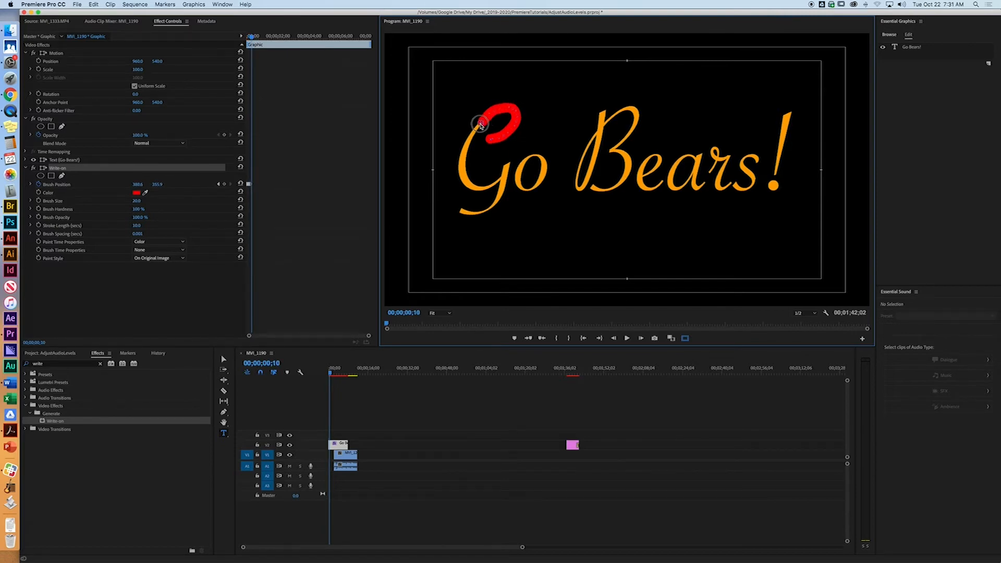
key(right)
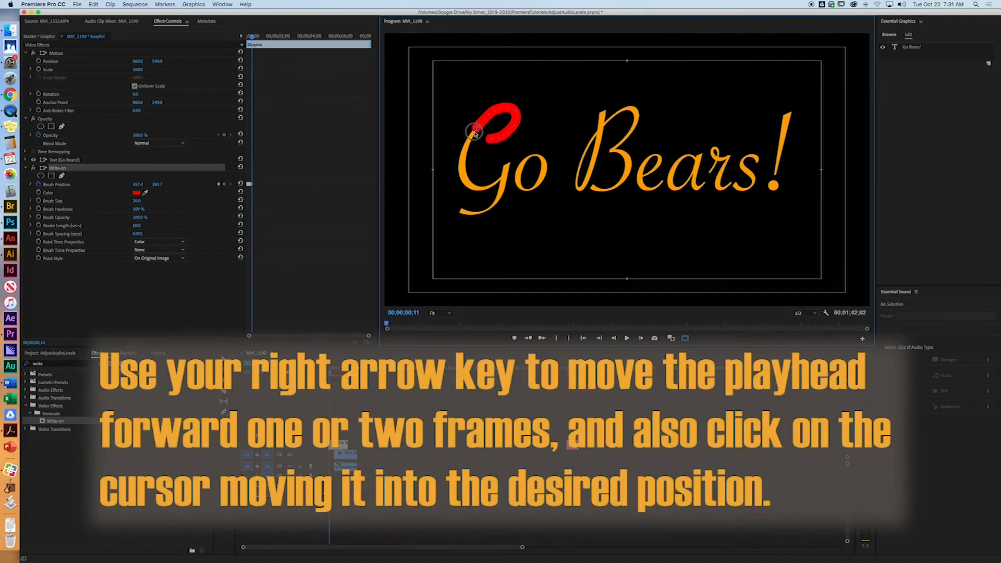
key(Right)
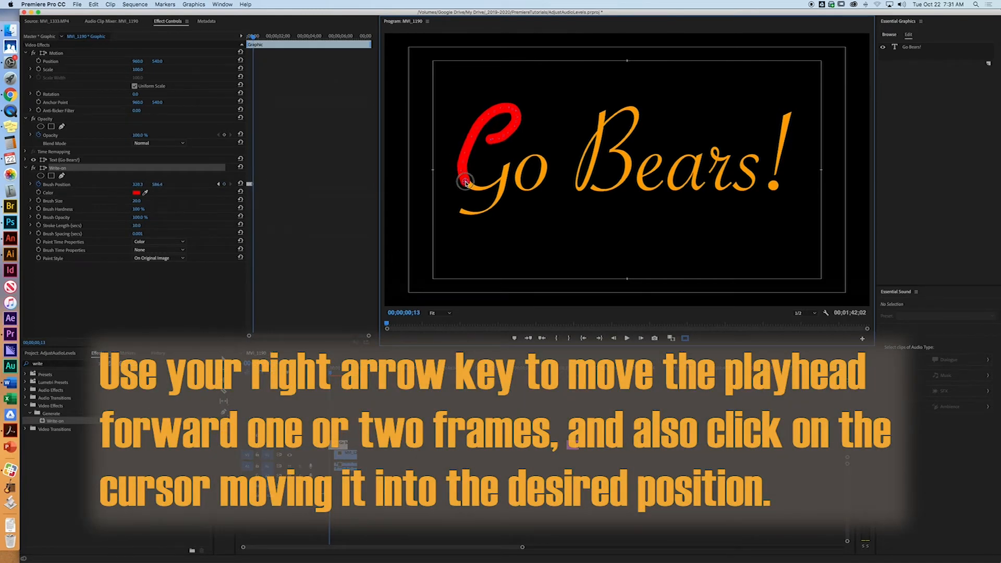
key(right)
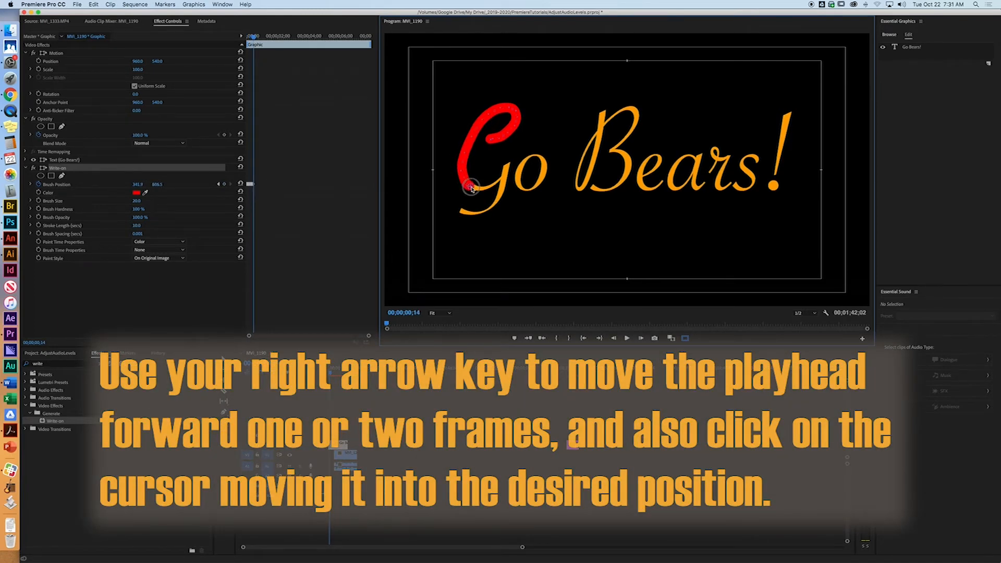
key(right)
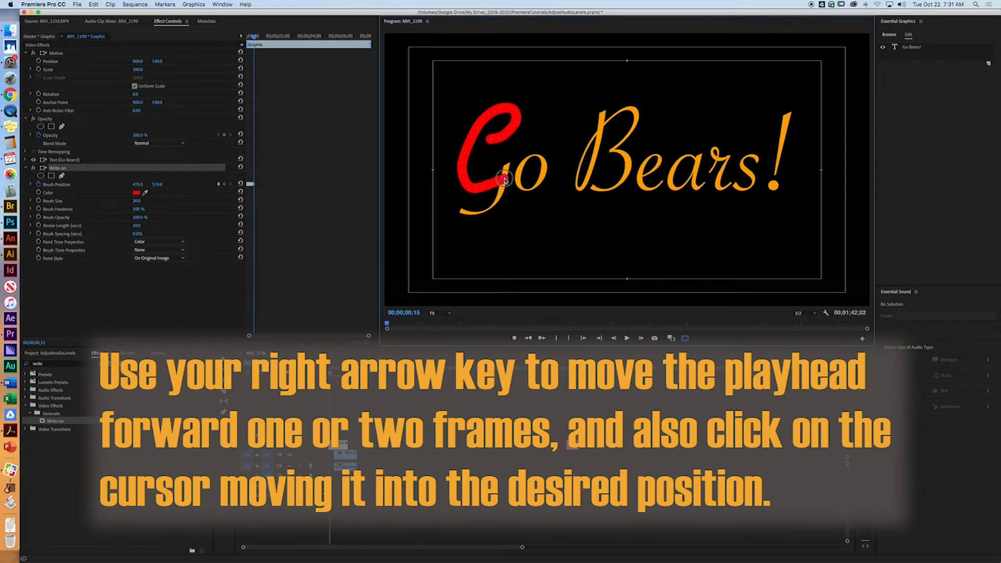
key(right)
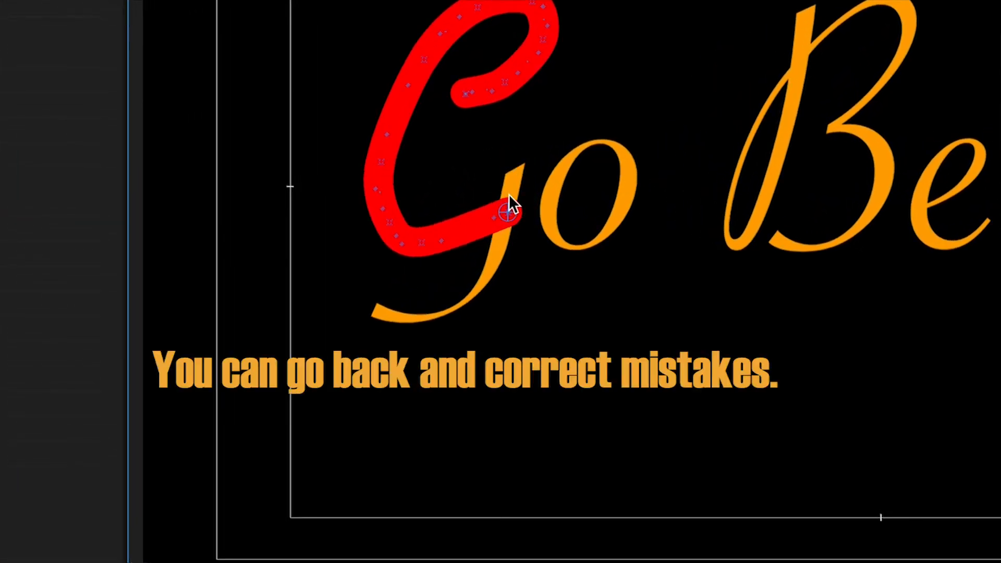
mouse_move(504, 214)
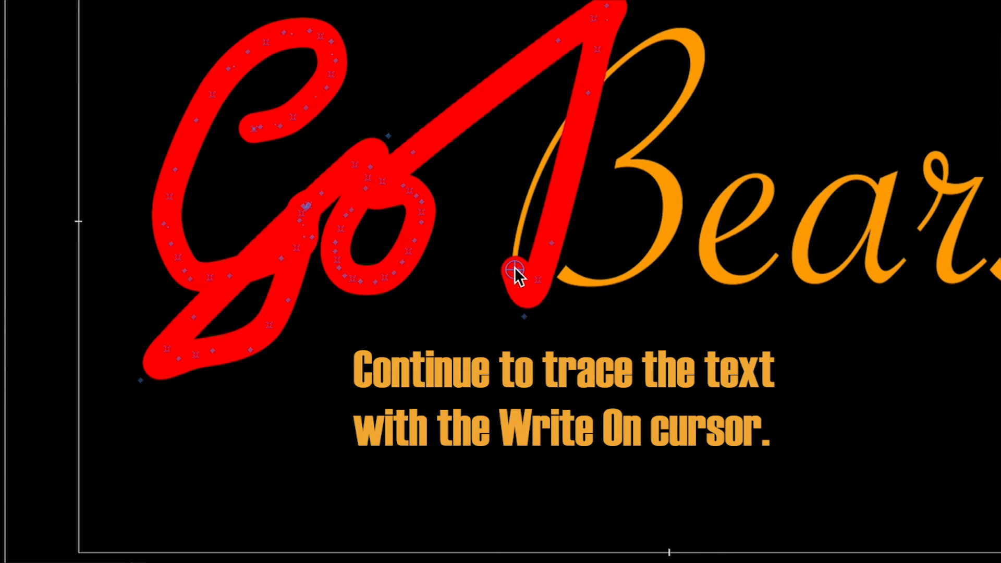
Drag the brush along the B's stroke up to its top, adding position keyframes.
drag(517, 268, 533, 182)
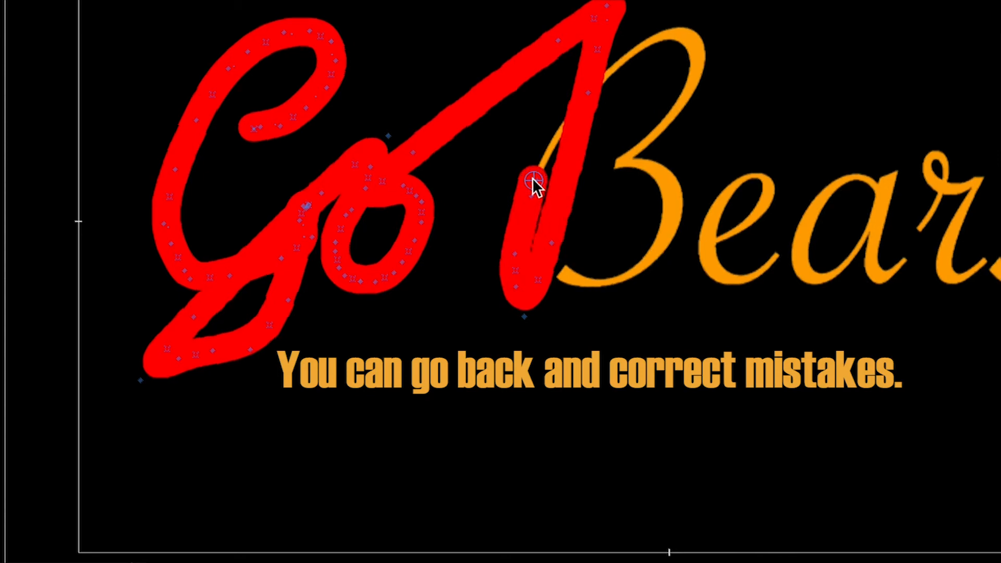
drag(533, 182, 638, 48)
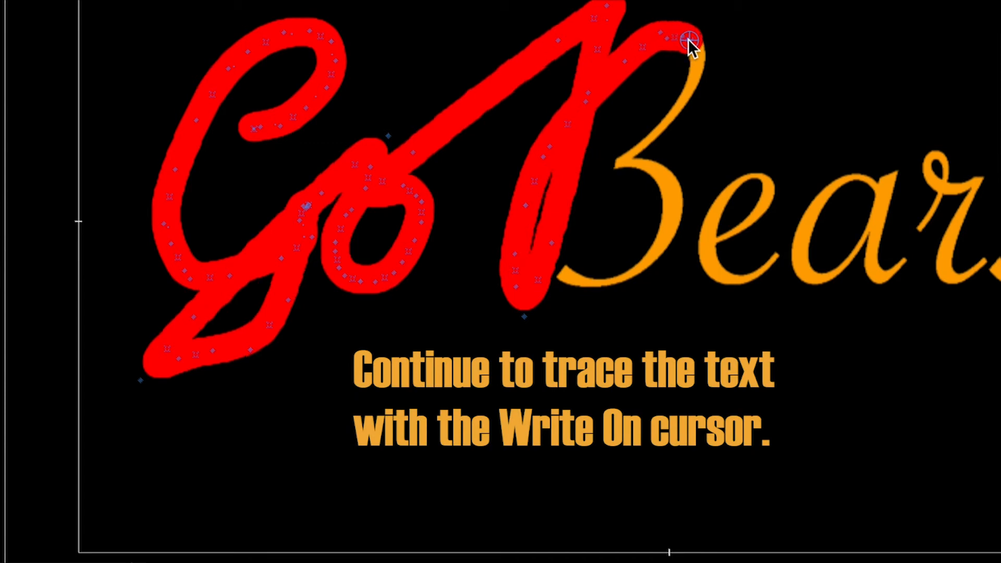
drag(686, 38, 887, 153)
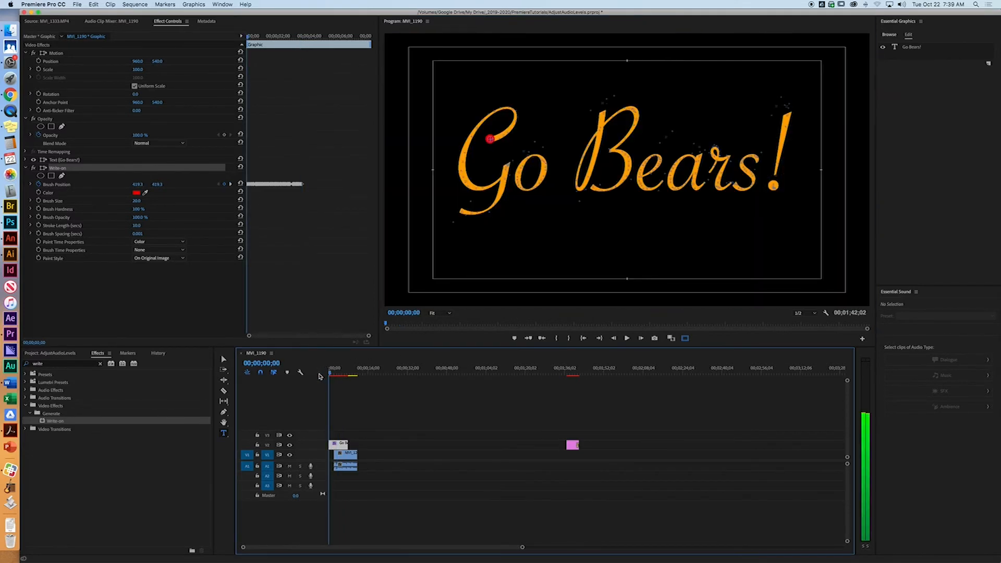
click(626, 337)
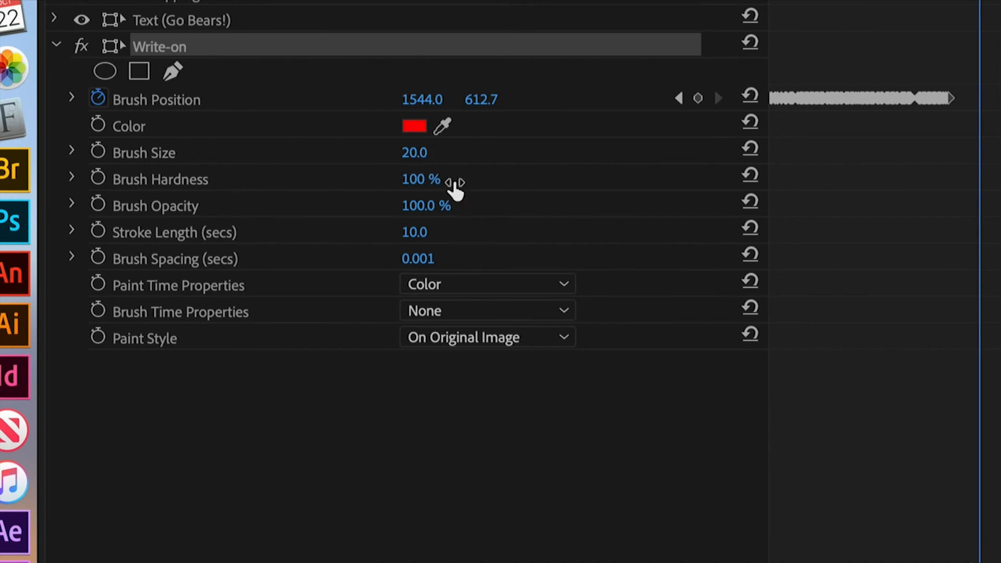
mouse_move(408, 206)
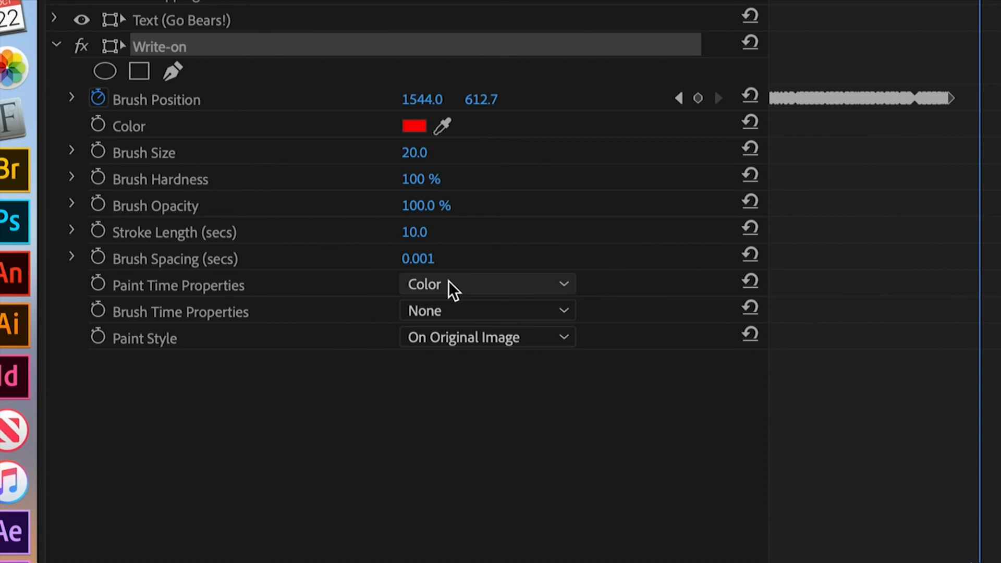
mouse_move(507, 313)
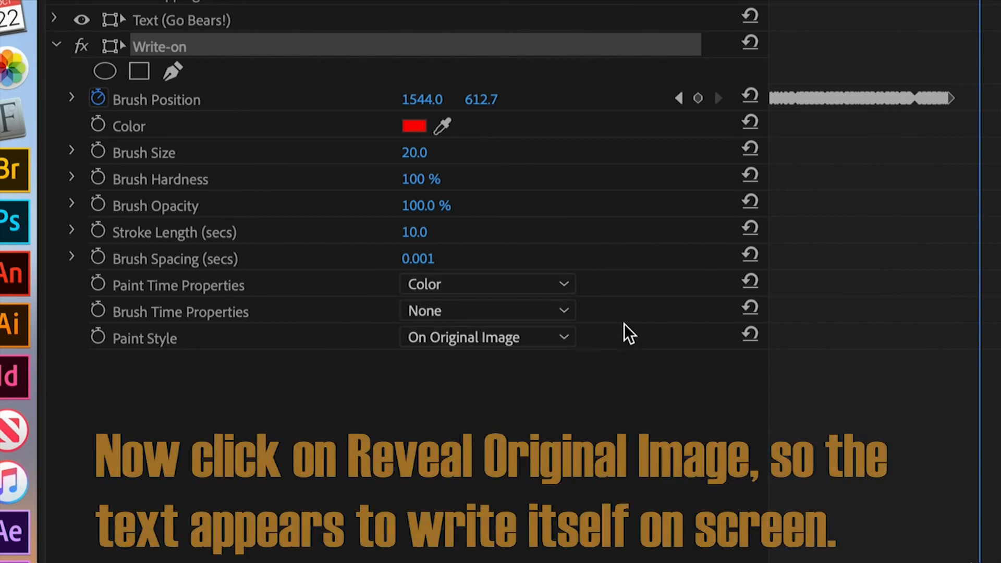
click(486, 337)
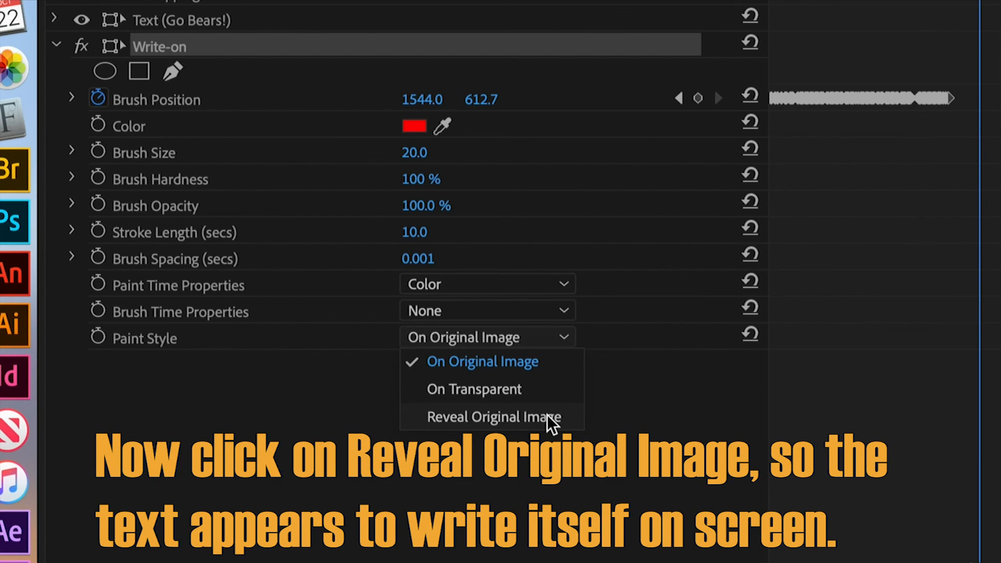
Choose Reveal Original Image as the Write-on effect's Paint Style in Effect Controls.
click(492, 416)
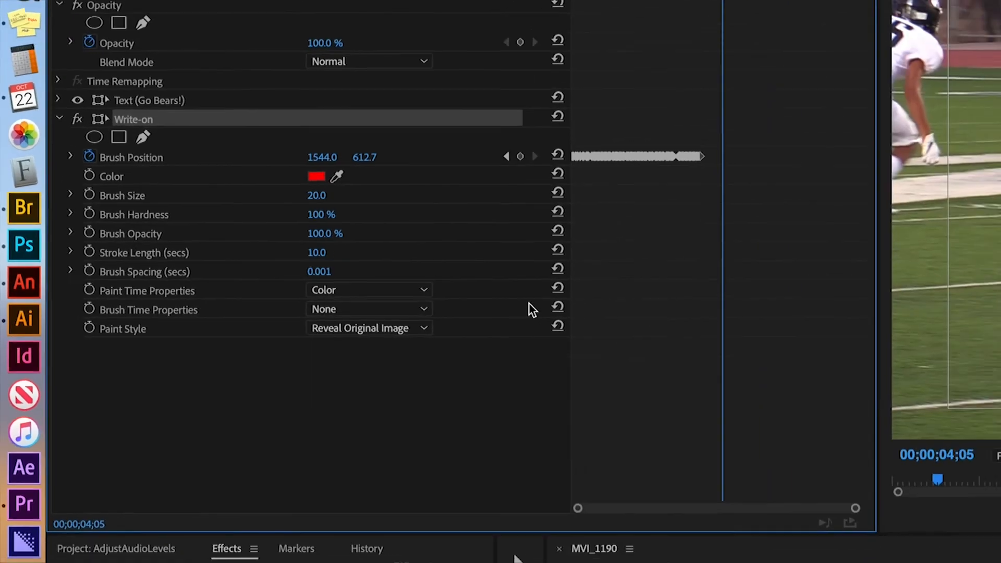